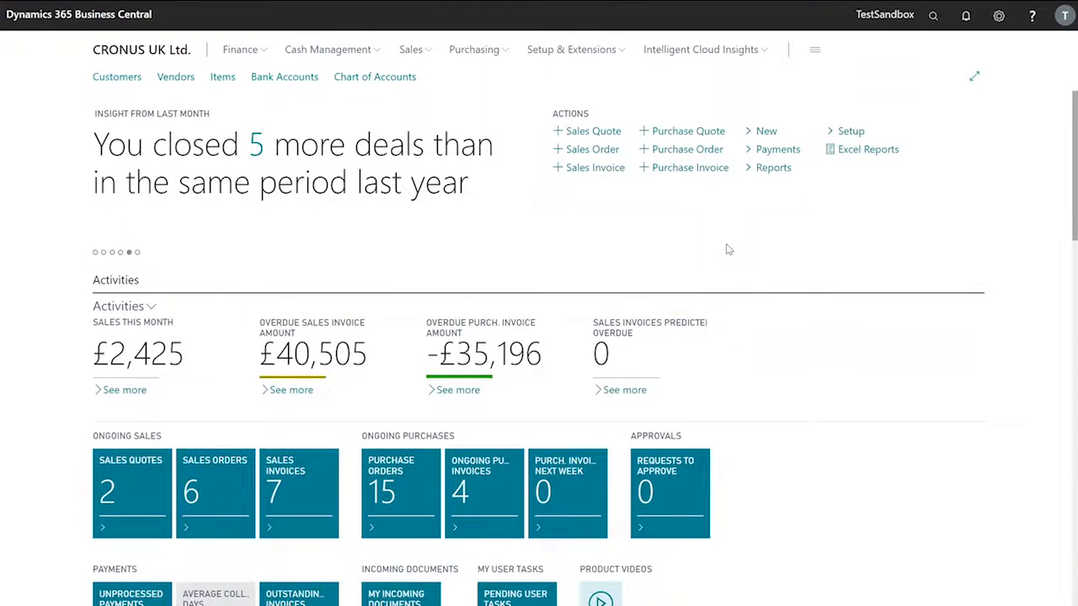
Search Tell Me for 'requisition worksheets' to list the worksheet pages and templates
left_click(933, 15)
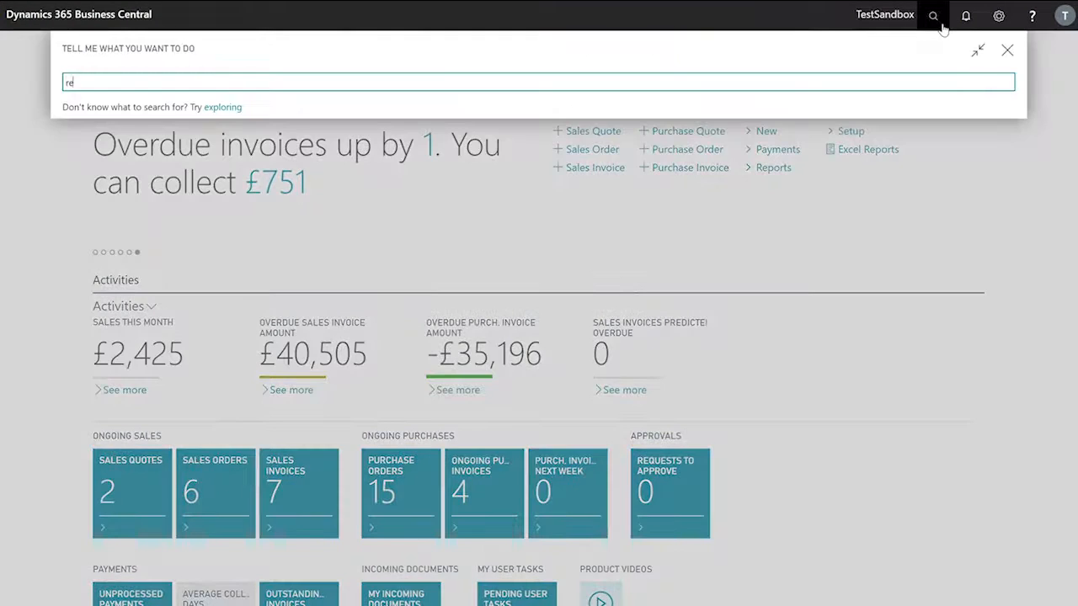
type("requisition worksheets")
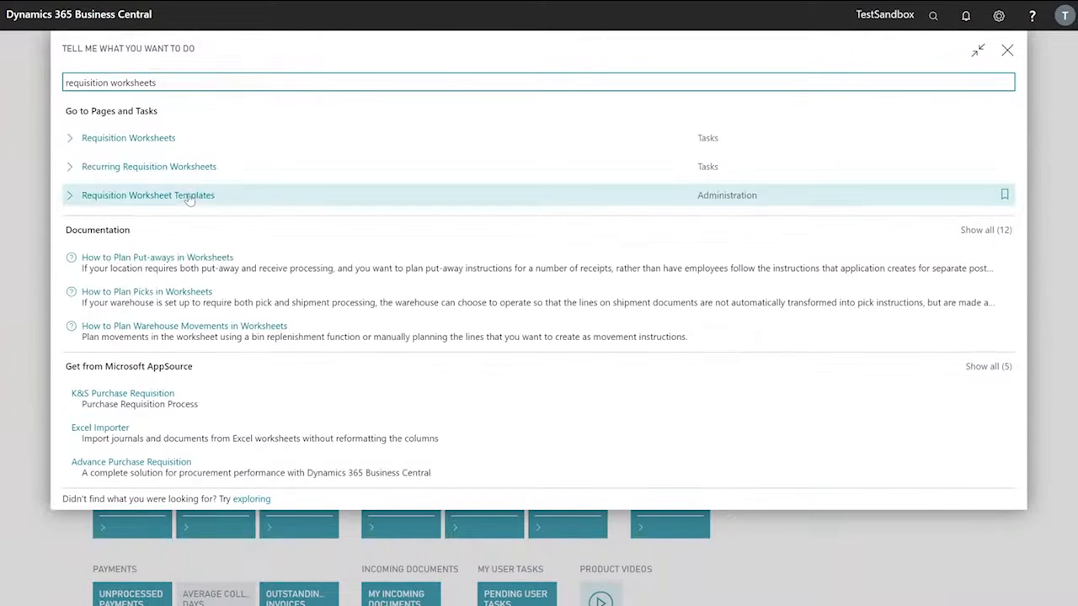
In Requisition Worksheet Templates, re-enter the RECURRING template and tick it as recurring
left_click(148, 195)
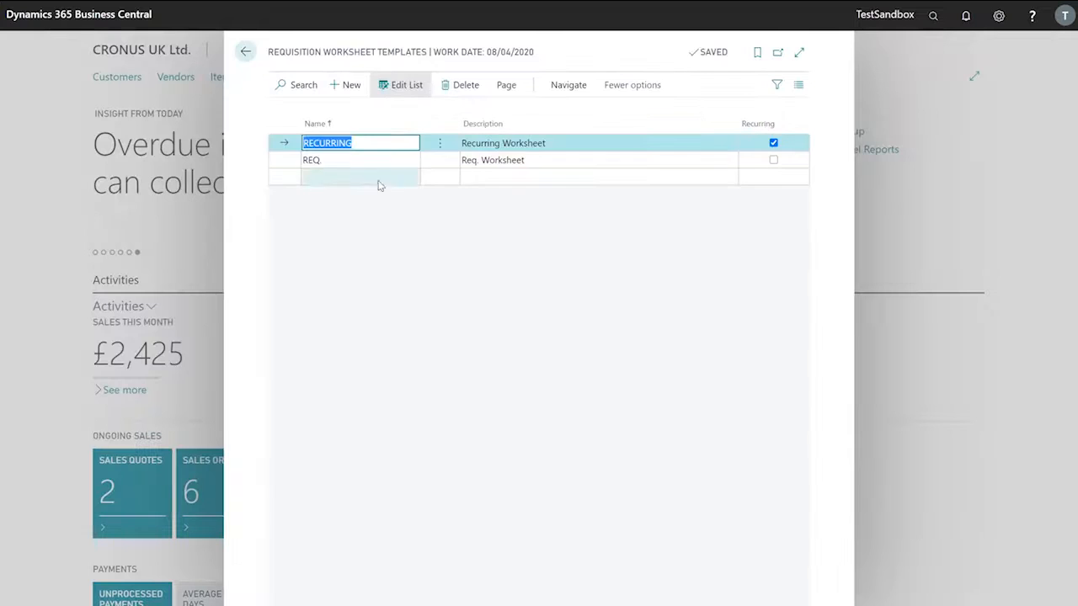
left_click(464, 84)
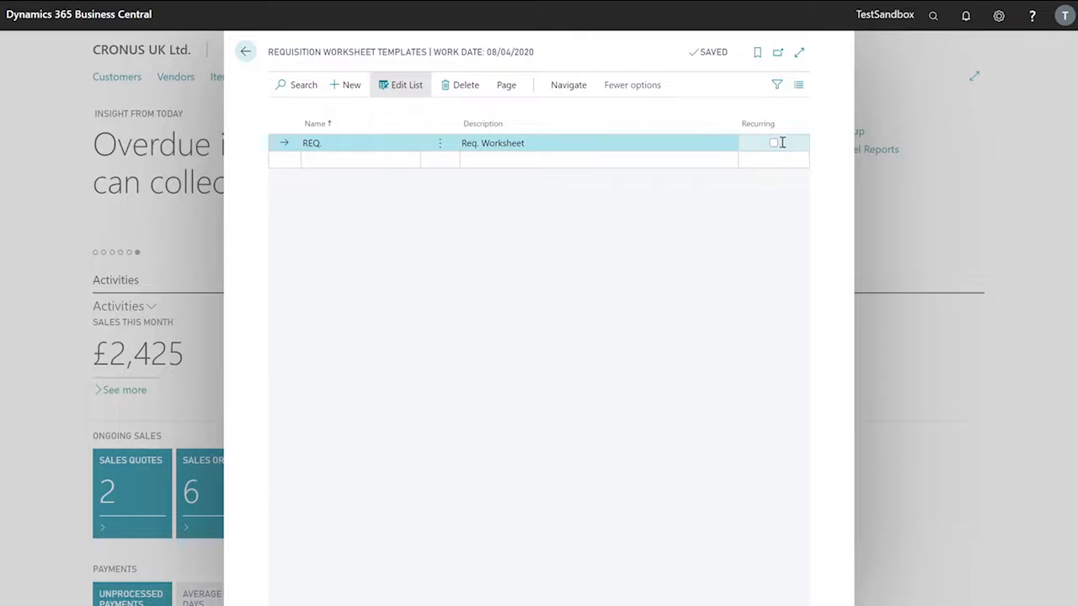
type("RECURRING")
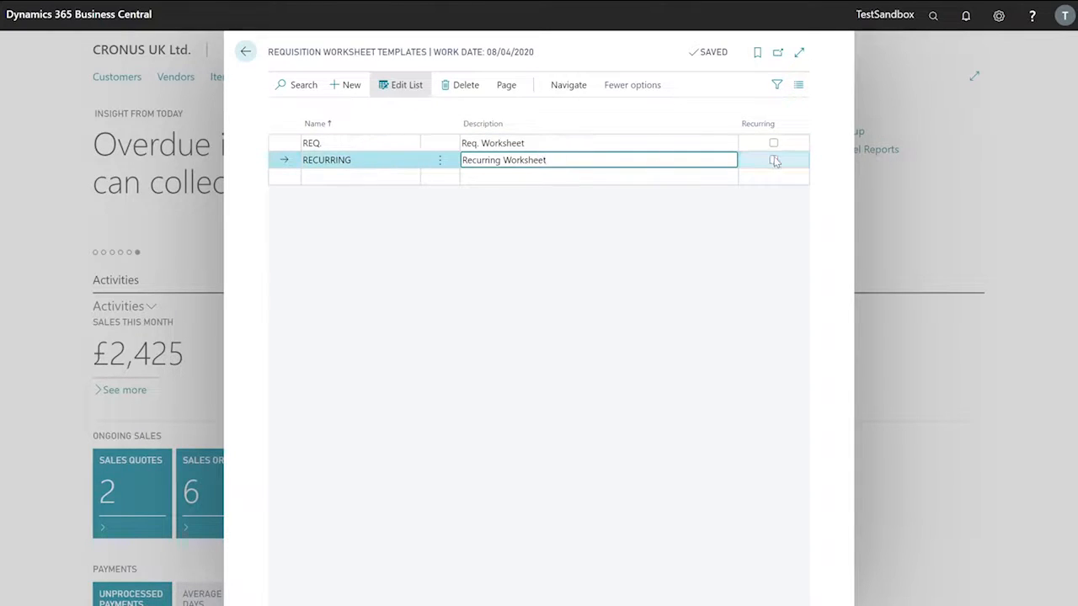
left_click(773, 160)
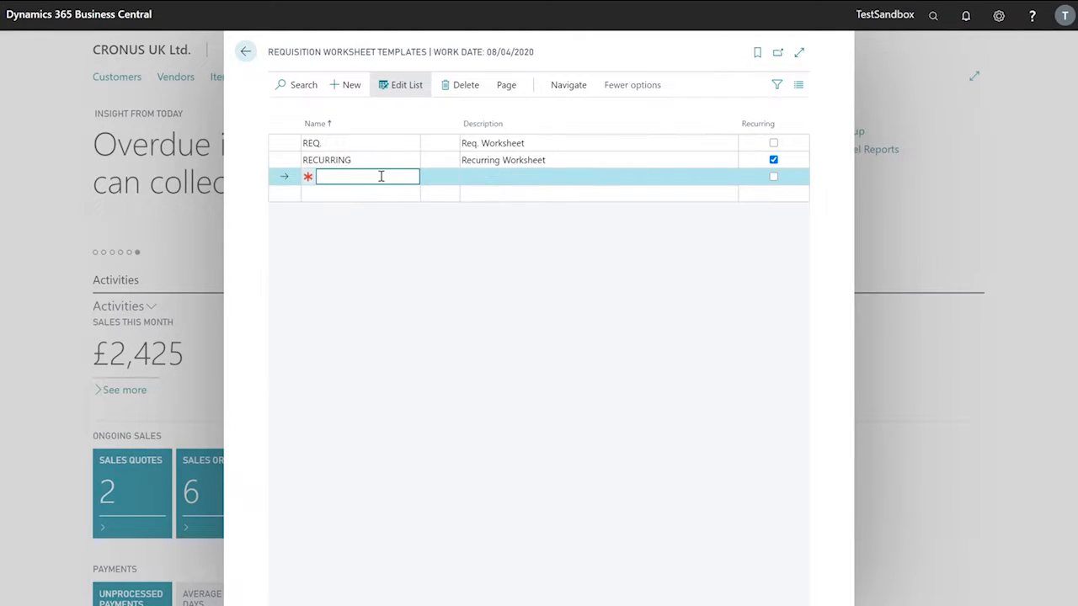
Add a PLANNING template described 'Planning Worksheet', then search Tell Me for 'requisition'
type("PLANNING")
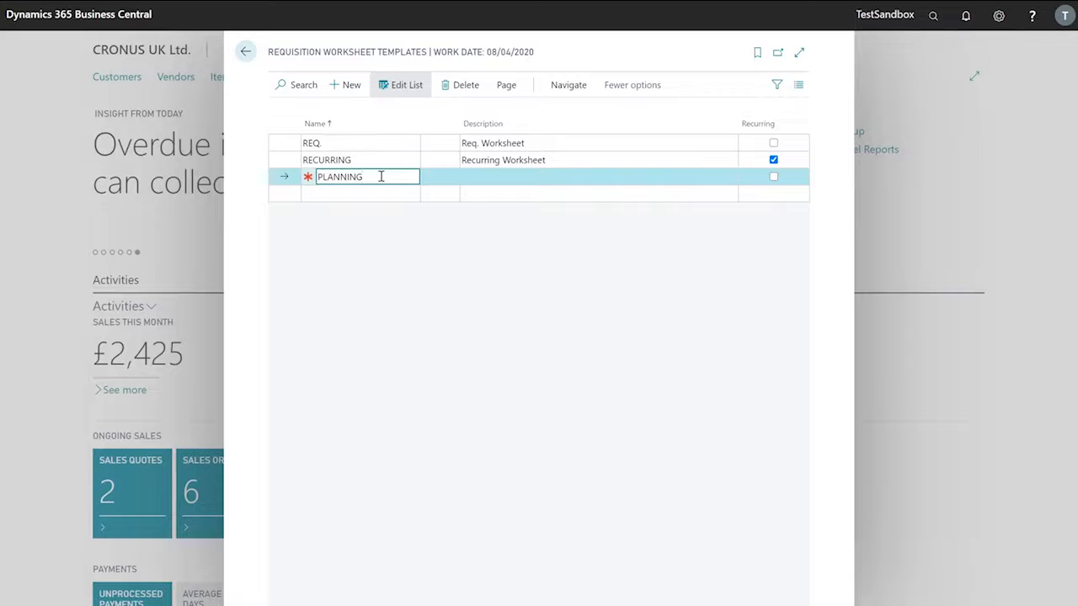
type("Planning Worksheet")
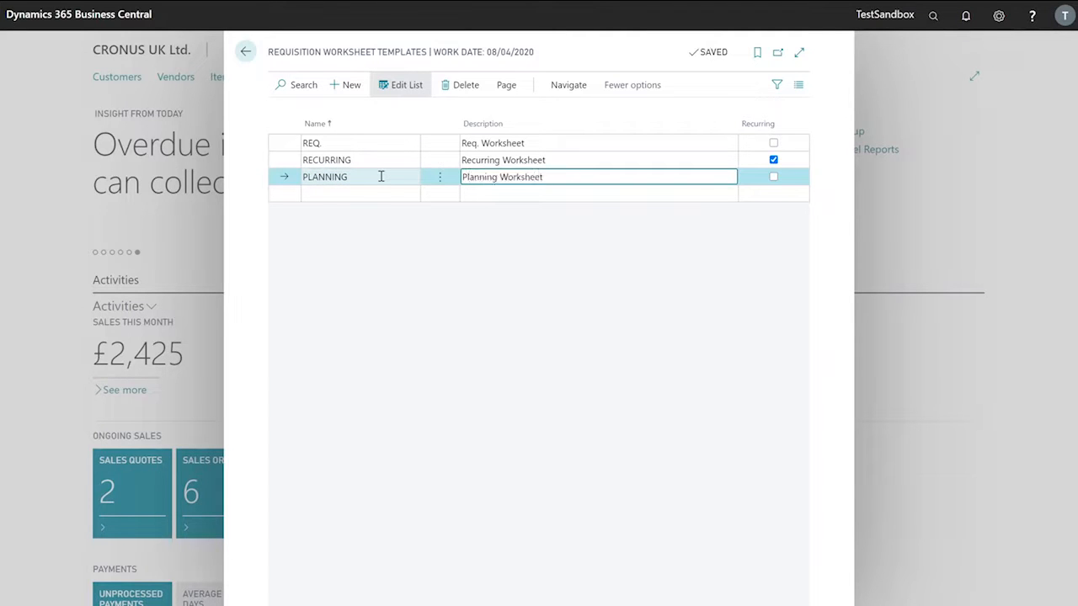
left_click(246, 51)
type("requisition")
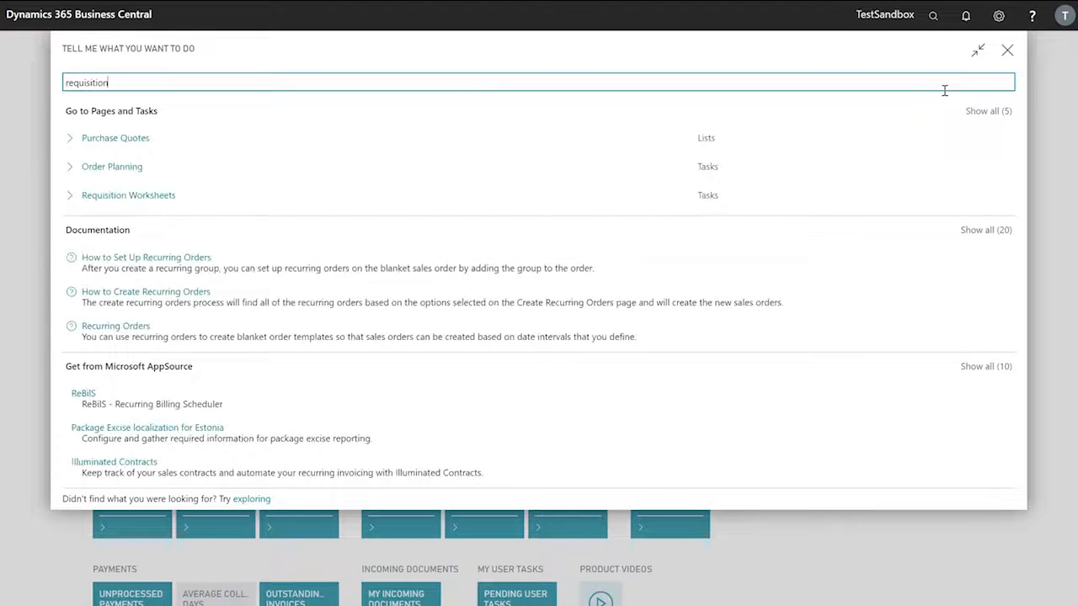
Open Requisition Worksheets and choose the REQ template from the PLANNING and REQ options
left_click(128, 195)
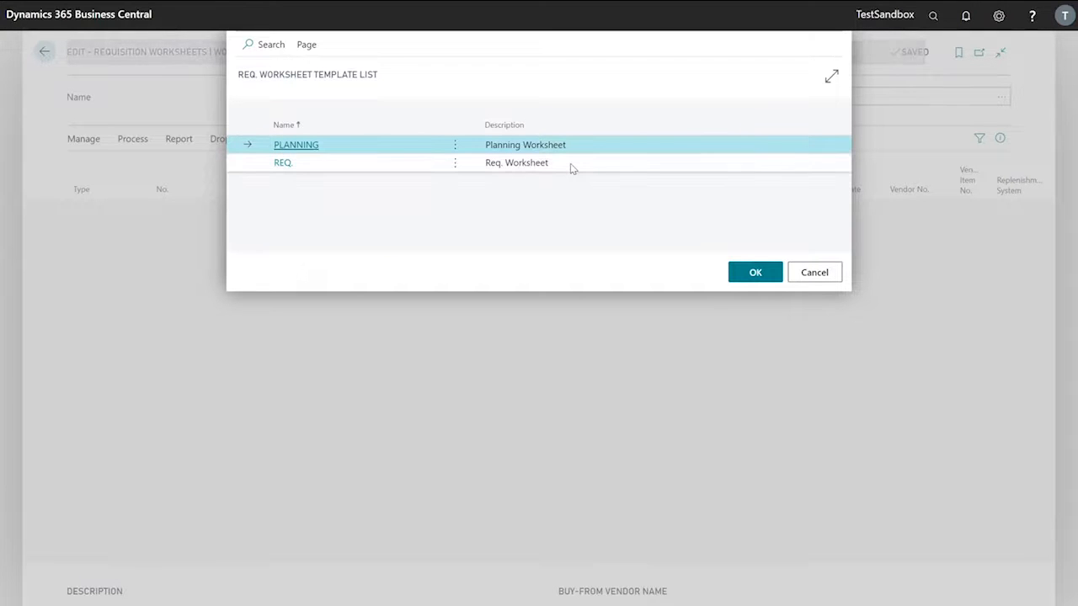
left_click(754, 273)
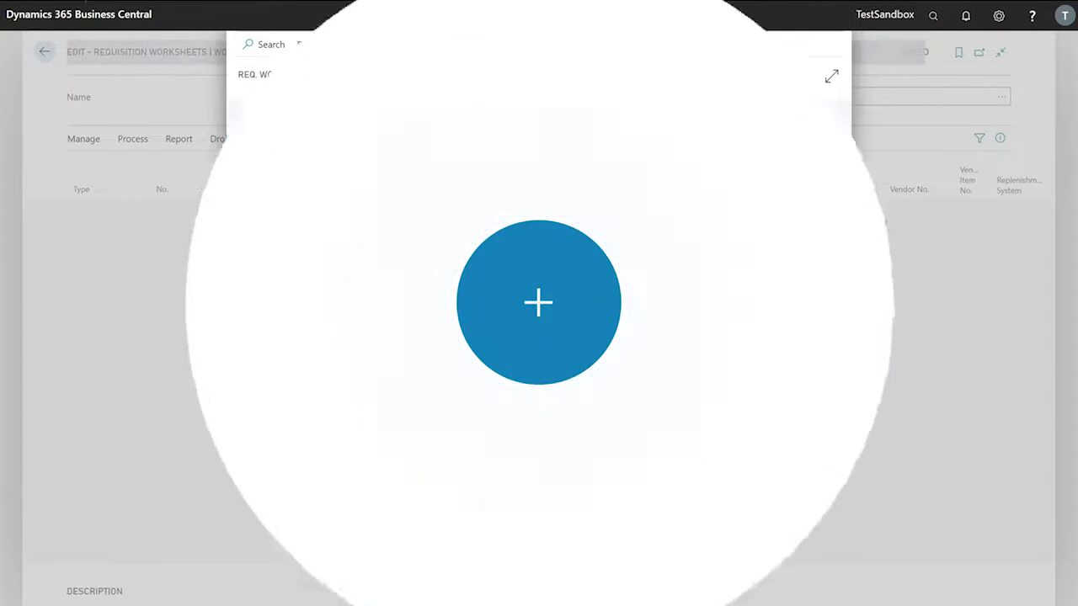